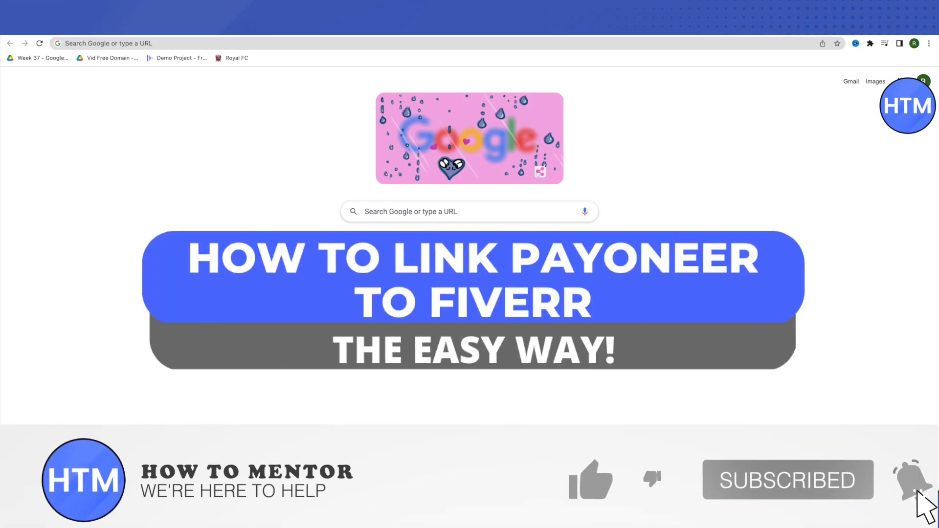
{"action": "mouse_move", "coordinate": [590, 479]}
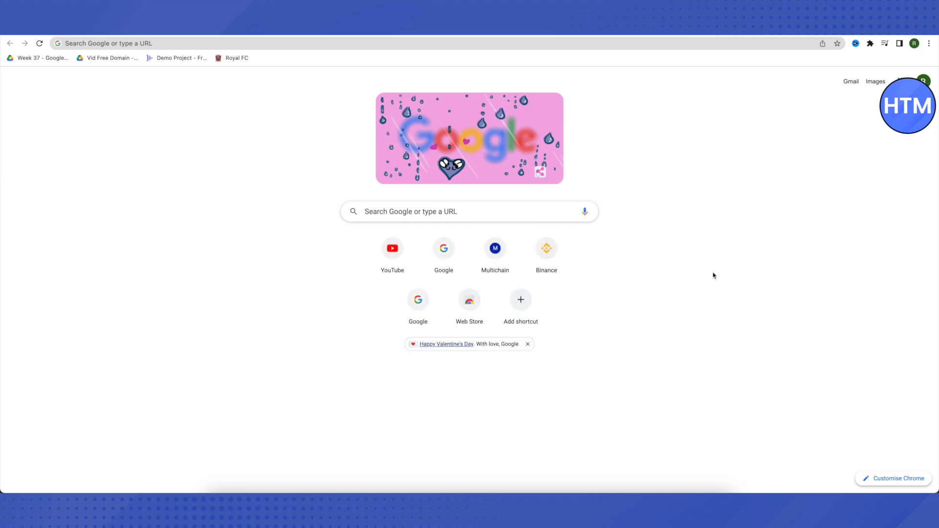
{"action": "mouse_move", "coordinate": [842, 88]}
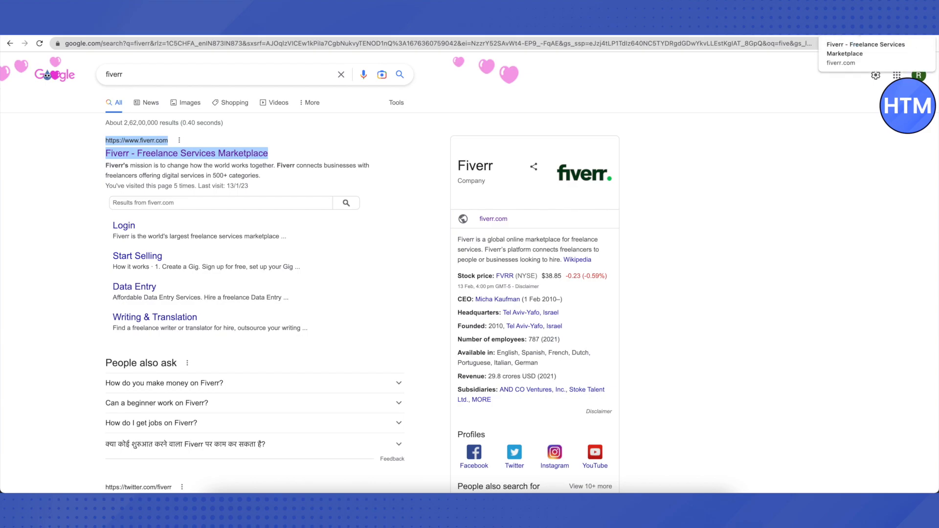
- Go to the Fiverr site from the search results and bring up the signed-in account menu
{"action": "left_click", "coordinate": [185, 154]}
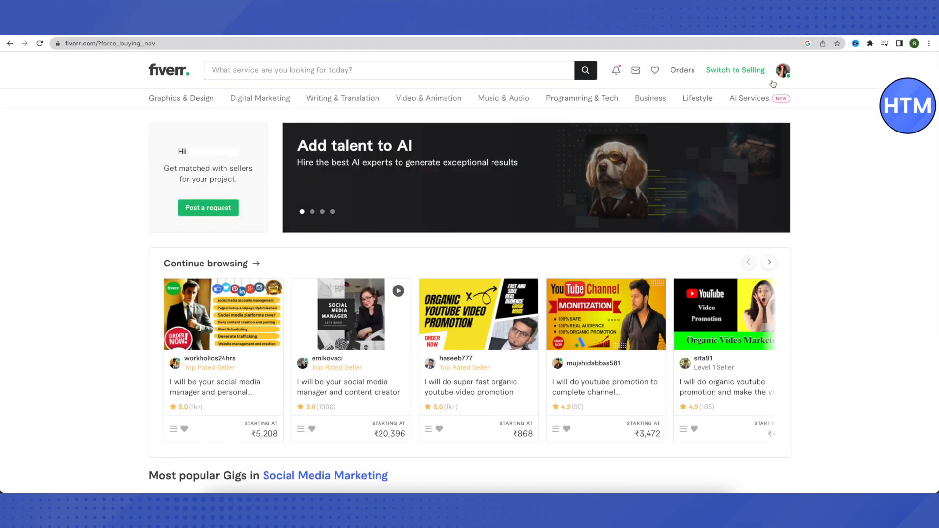
{"action": "mouse_move", "coordinate": [783, 73]}
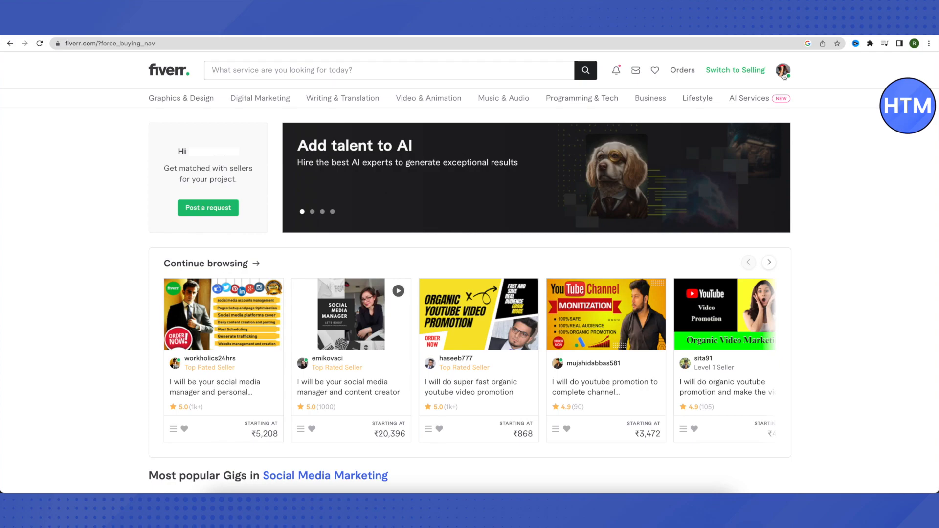
{"action": "left_click", "coordinate": [782, 70]}
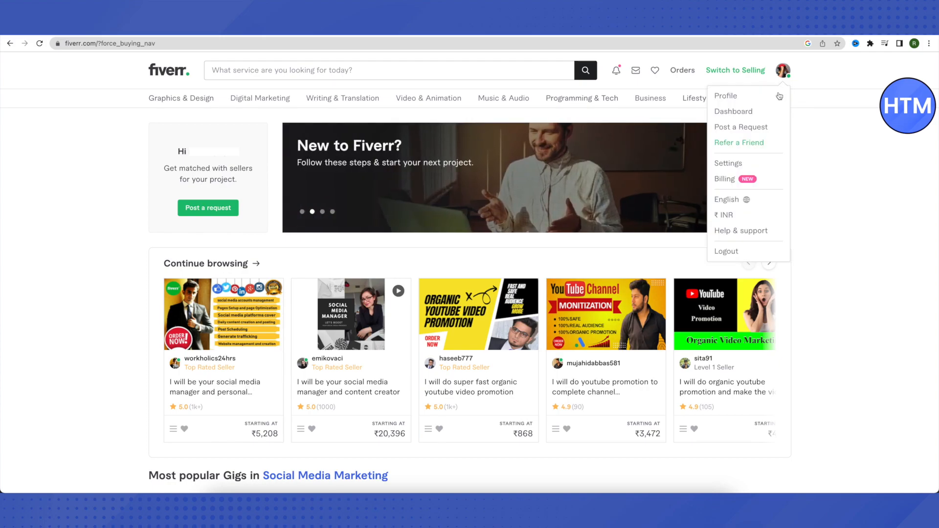
{"action": "mouse_move", "coordinate": [732, 111]}
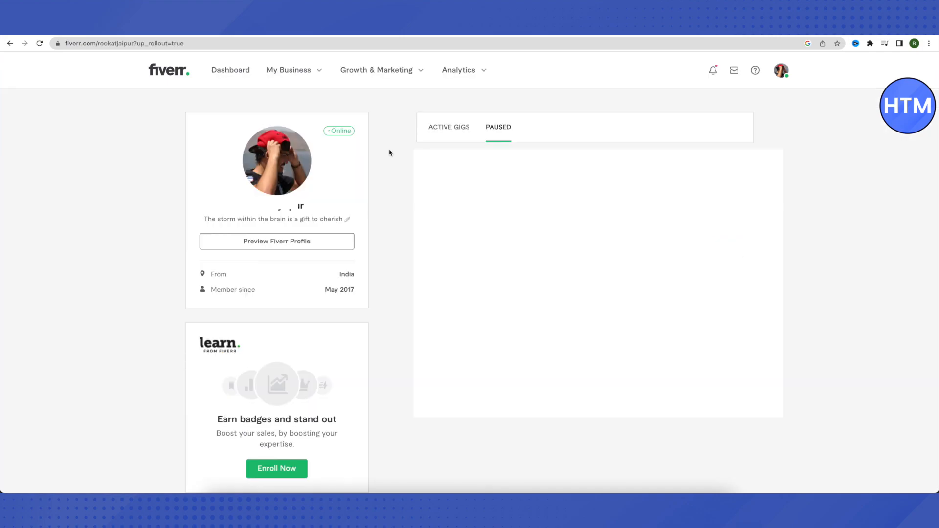
{"action": "mouse_move", "coordinate": [290, 70]}
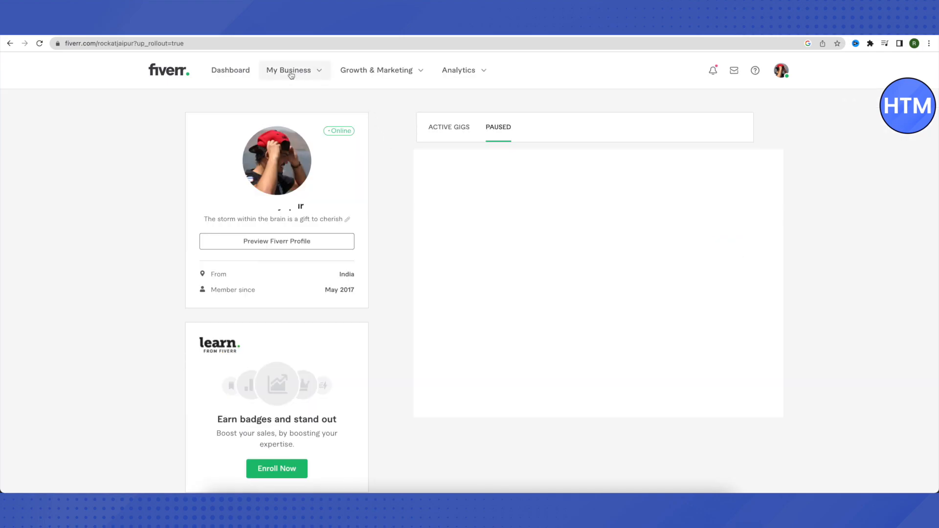
- Reach Withdraw balance via My Business > Earnings and begin bank transfer registration, raising the verification prompt
{"action": "left_click", "coordinate": [292, 71]}
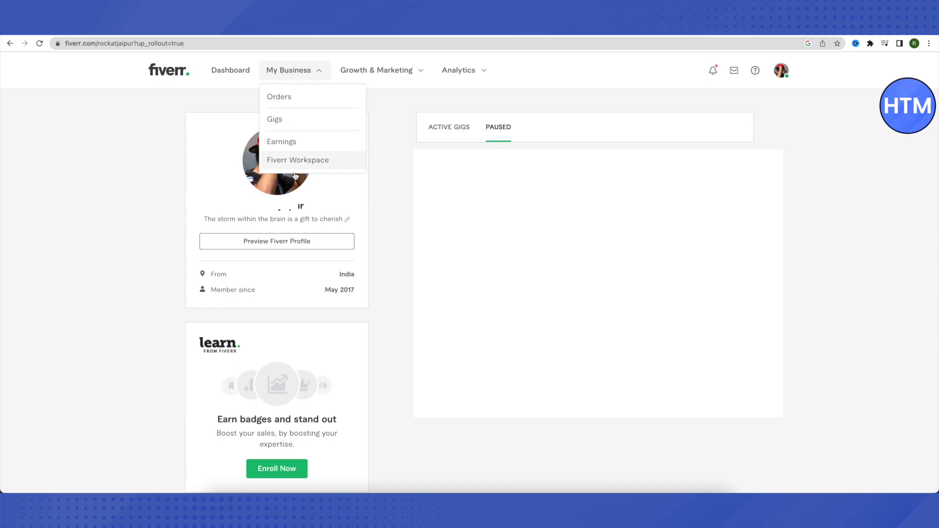
{"action": "mouse_move", "coordinate": [281, 142]}
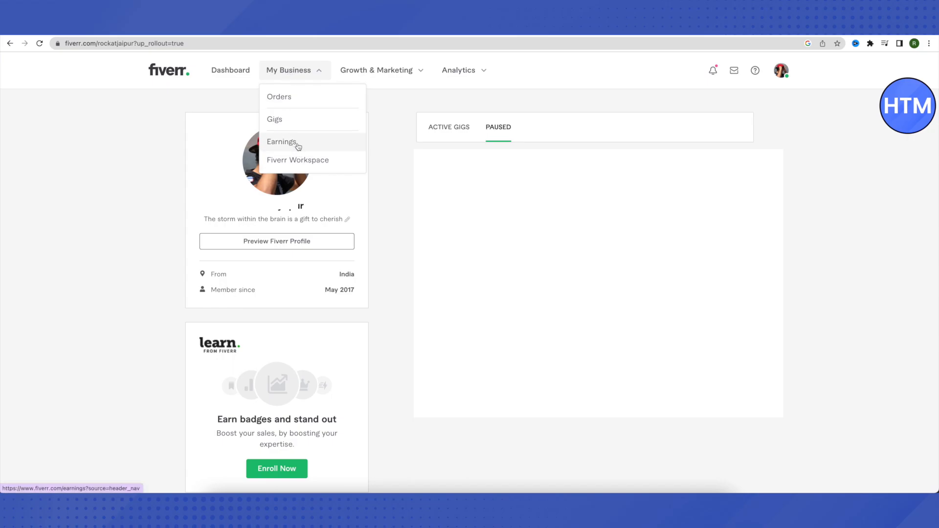
{"action": "left_click", "coordinate": [281, 141]}
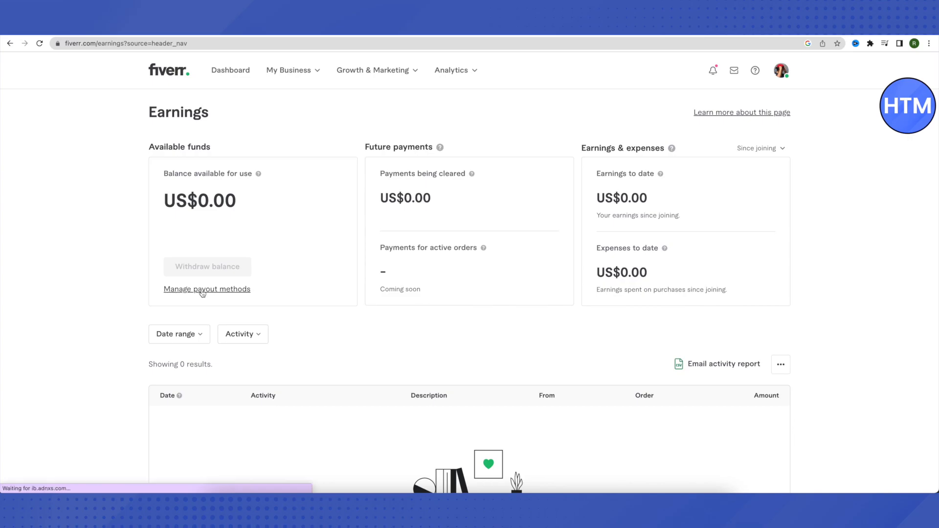
{"action": "left_click", "coordinate": [206, 289]}
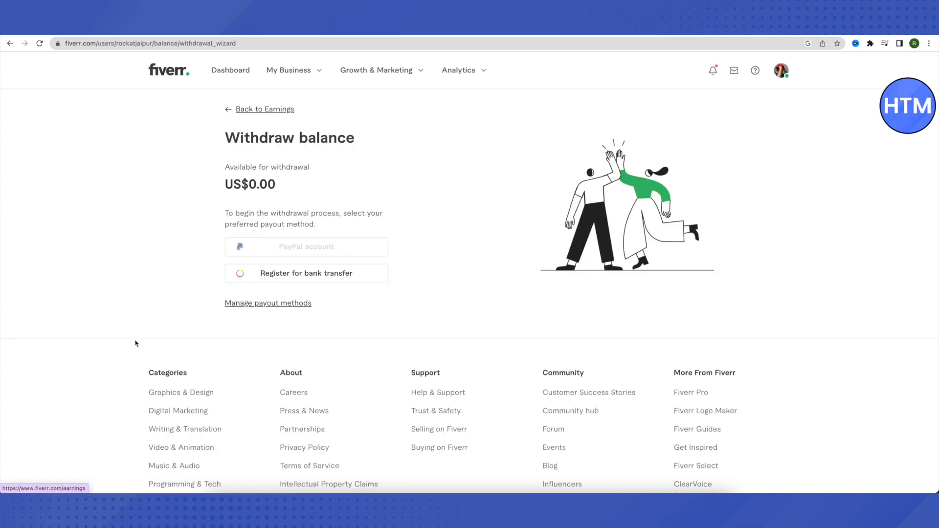
{"action": "mouse_move", "coordinate": [281, 273]}
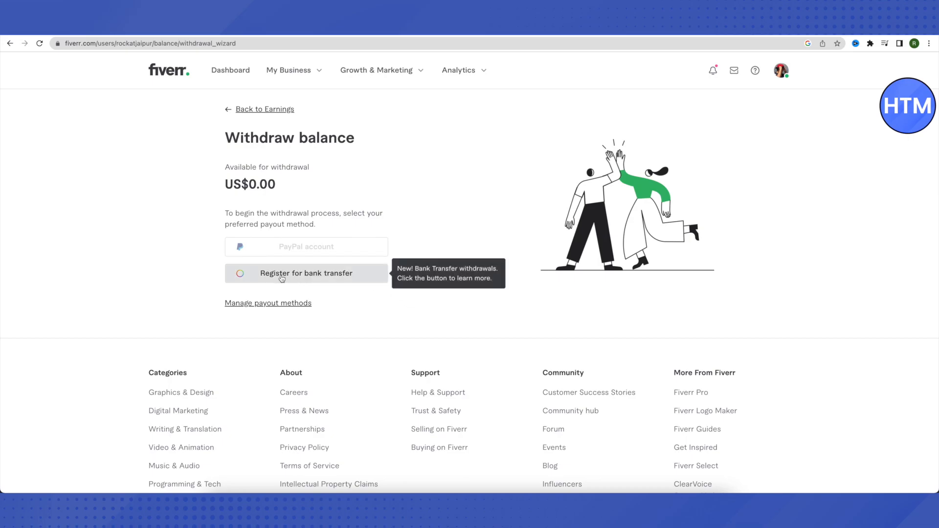
{"action": "mouse_move", "coordinate": [307, 278]}
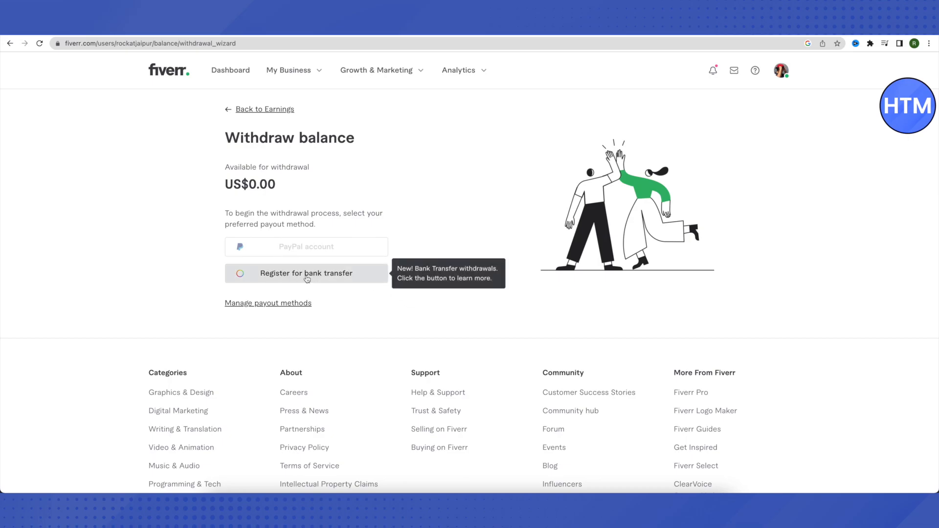
{"action": "left_click", "coordinate": [305, 273]}
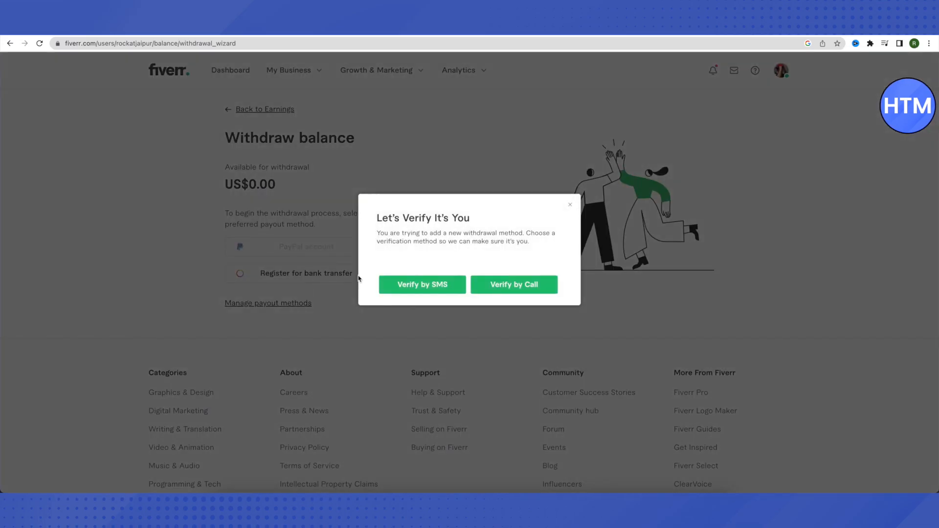